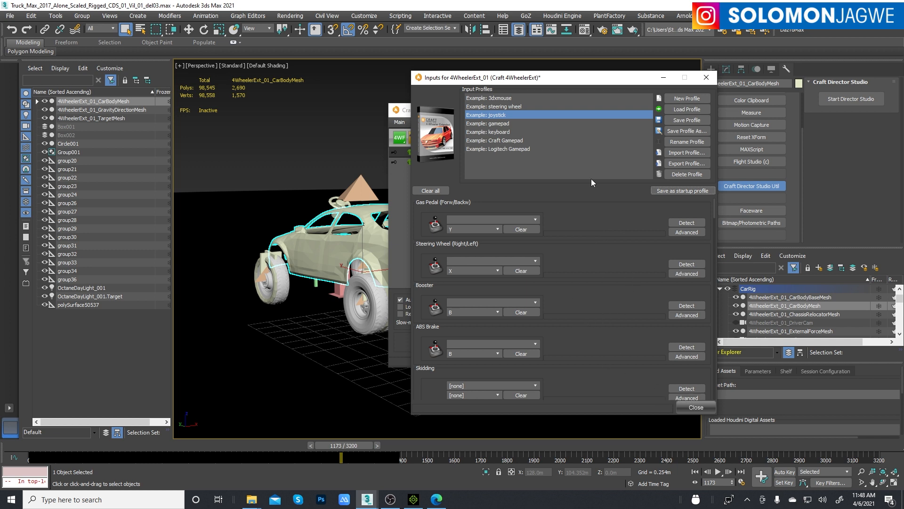
mouse_move(441, 154)
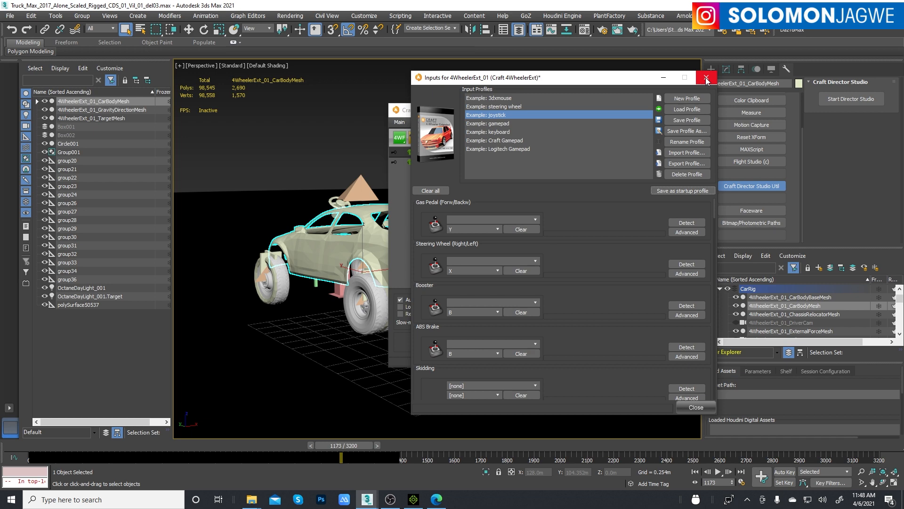
- Close the Inputs dialog and bring up the Craft Vehicles list via the 4WF vehicle tool
click(705, 77)
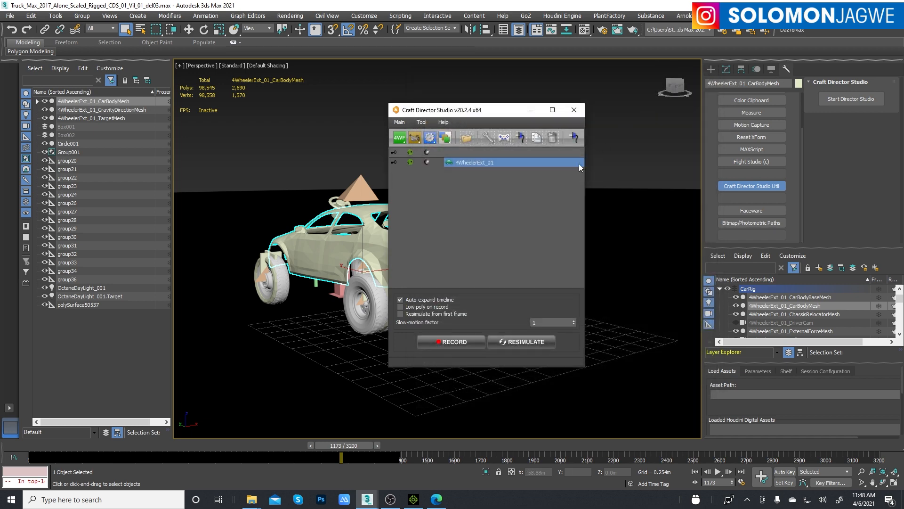
mouse_move(400, 137)
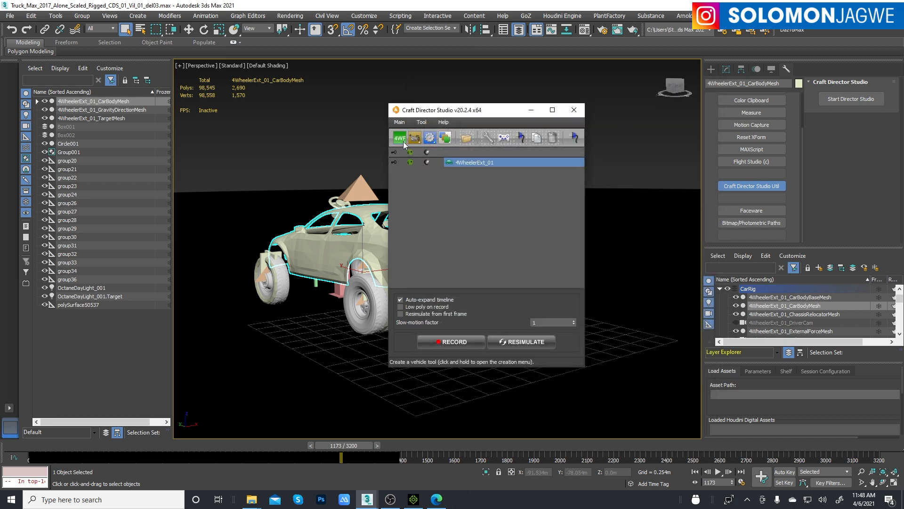
click(399, 138)
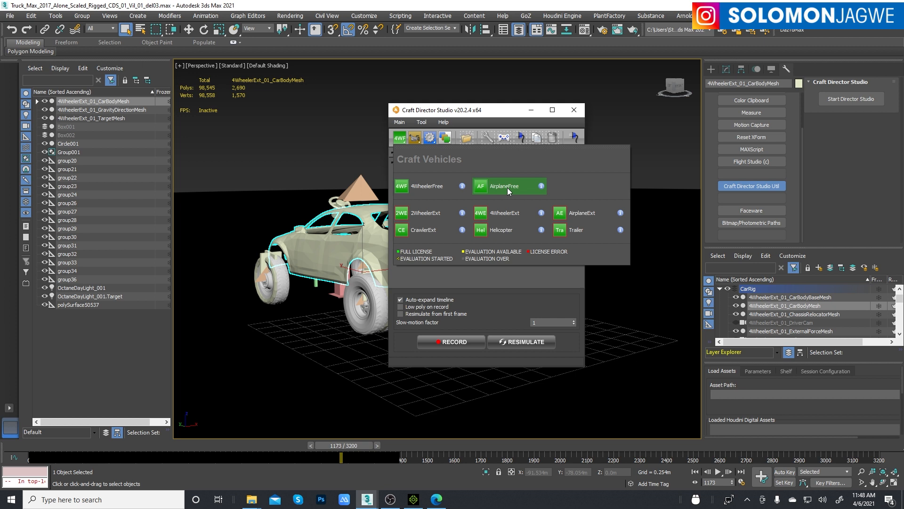
mouse_move(533, 191)
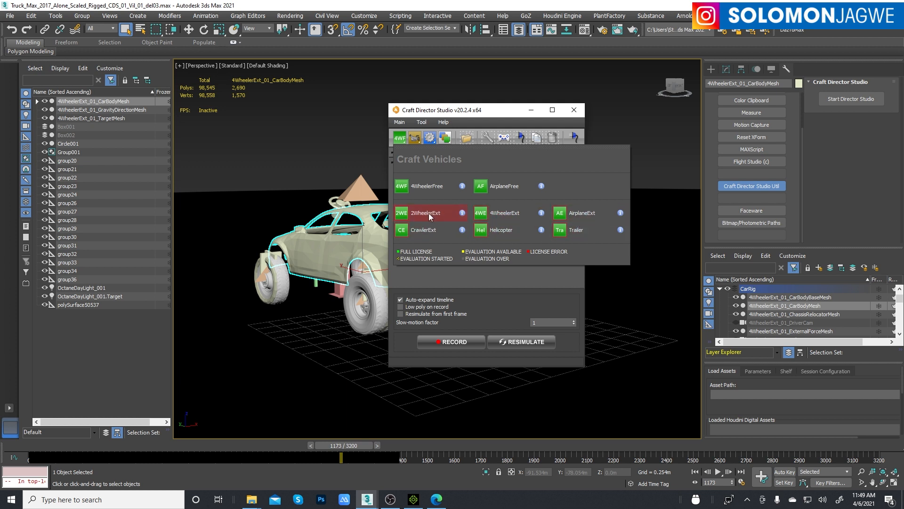
mouse_move(450, 225)
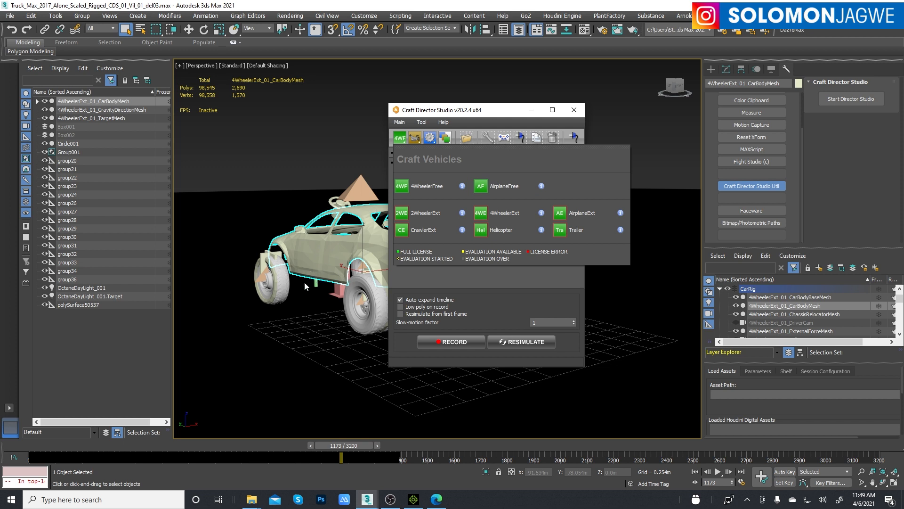
mouse_move(429, 340)
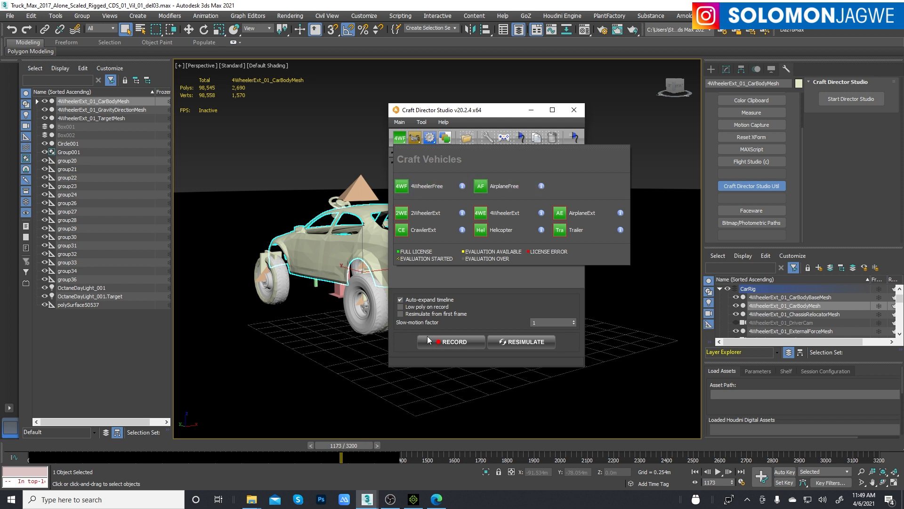
mouse_move(569, 168)
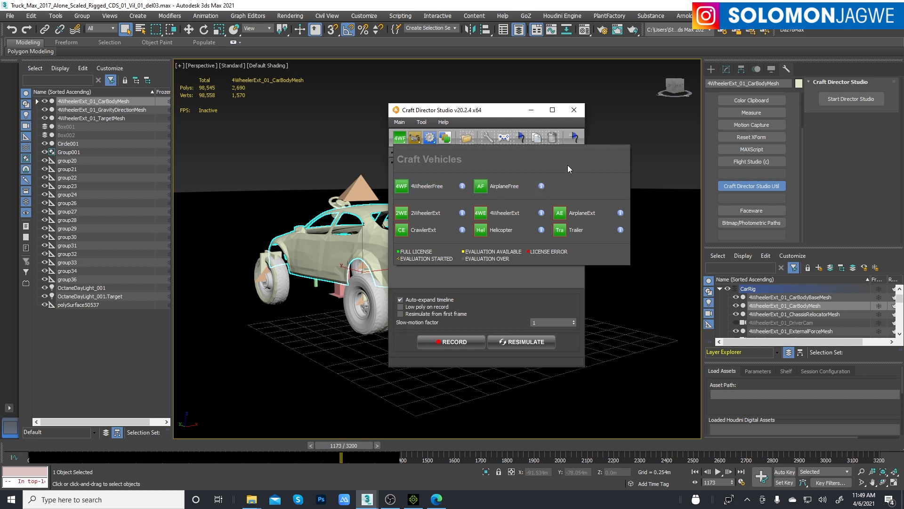
- Close the Craft Director Studio window and scrub the time slider through the recorded drive
click(479, 212)
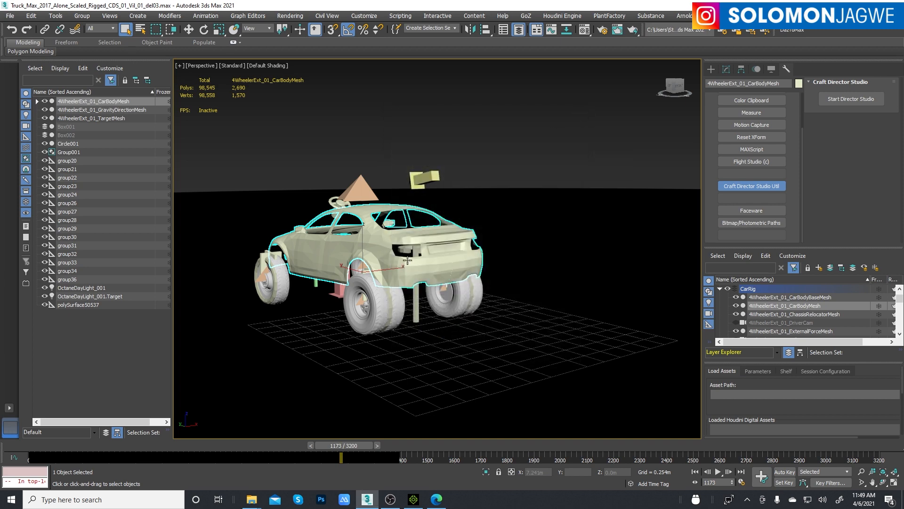
mouse_move(400, 230)
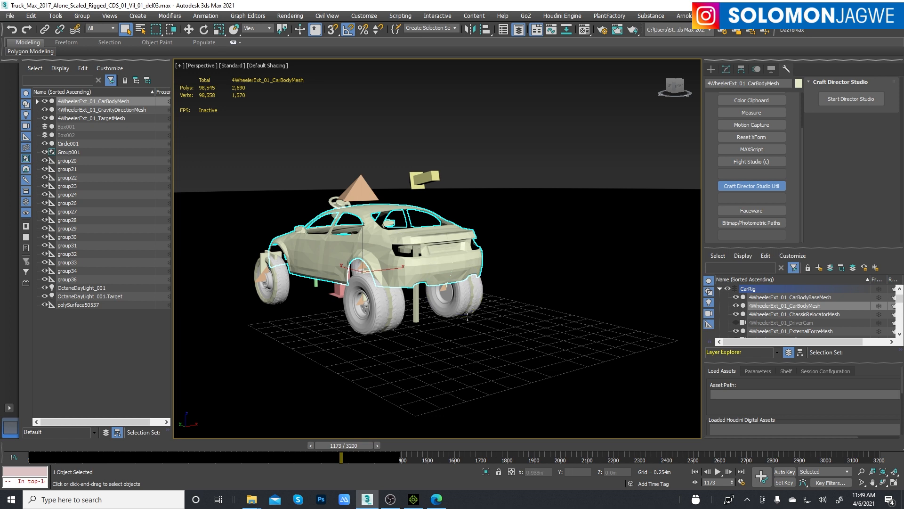
click(384, 300)
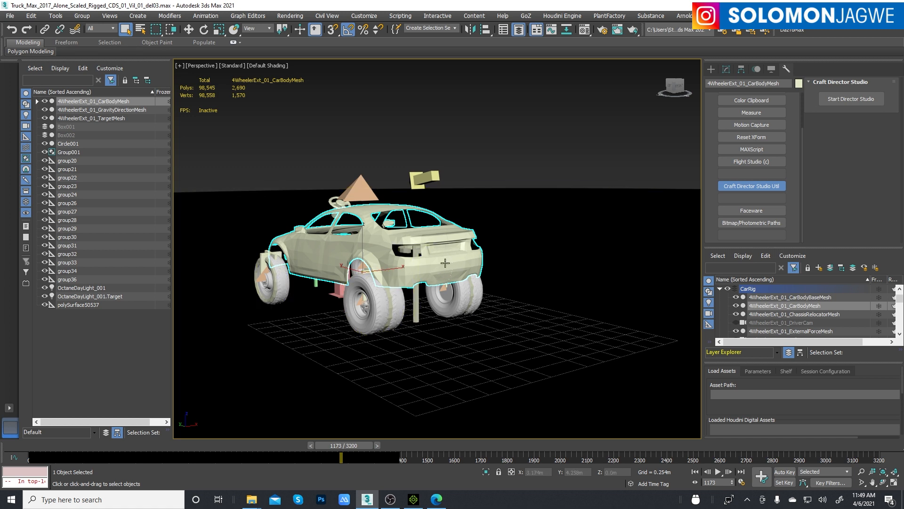
mouse_move(455, 274)
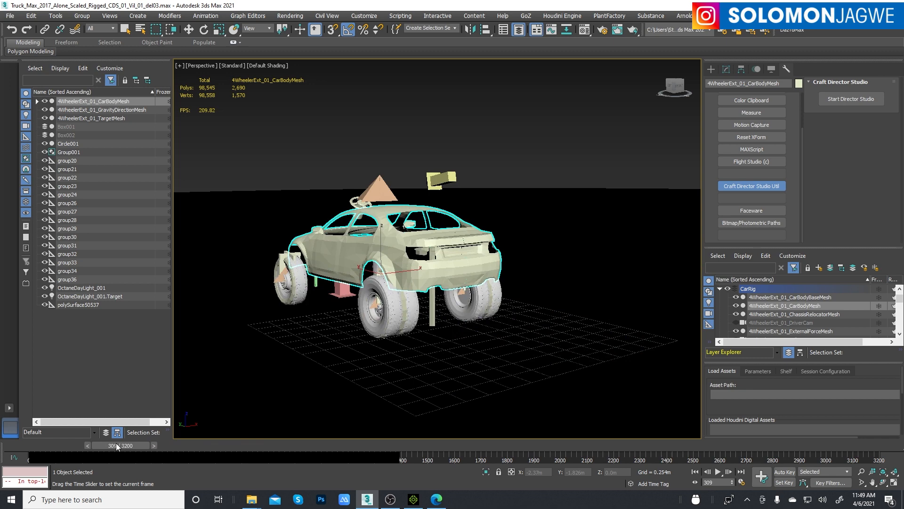
- Return the time slider to frame 0 and scroll the Layer Explorer to the Body layer
click(707, 472)
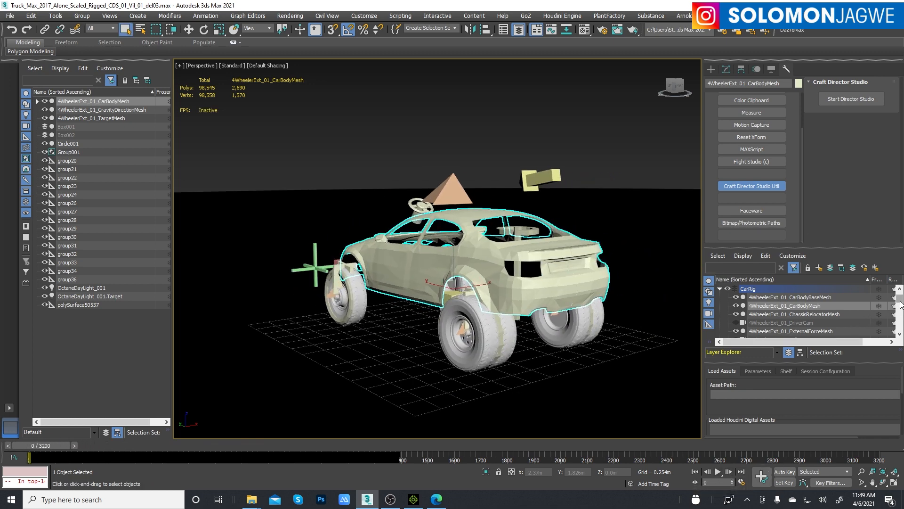
scroll(down, 3)
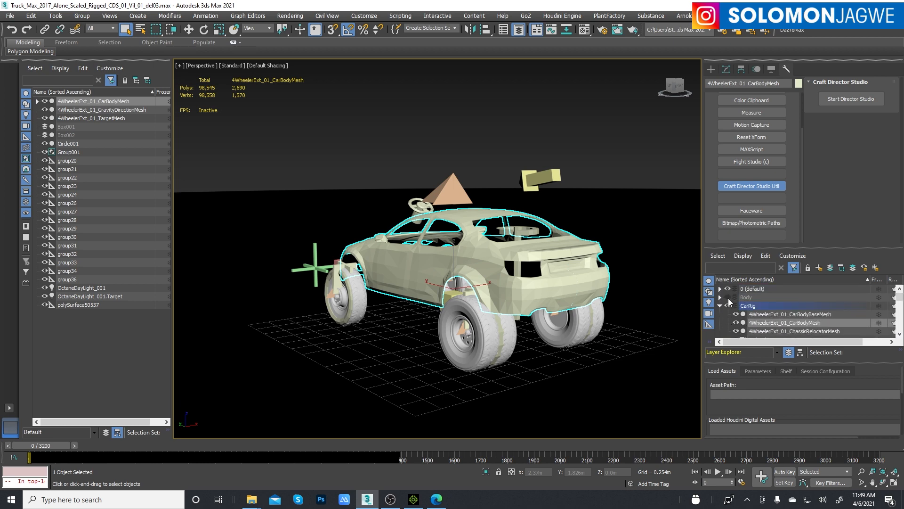
- Unhide the Body layer showing the rusty truck and play the driving animation
click(784, 322)
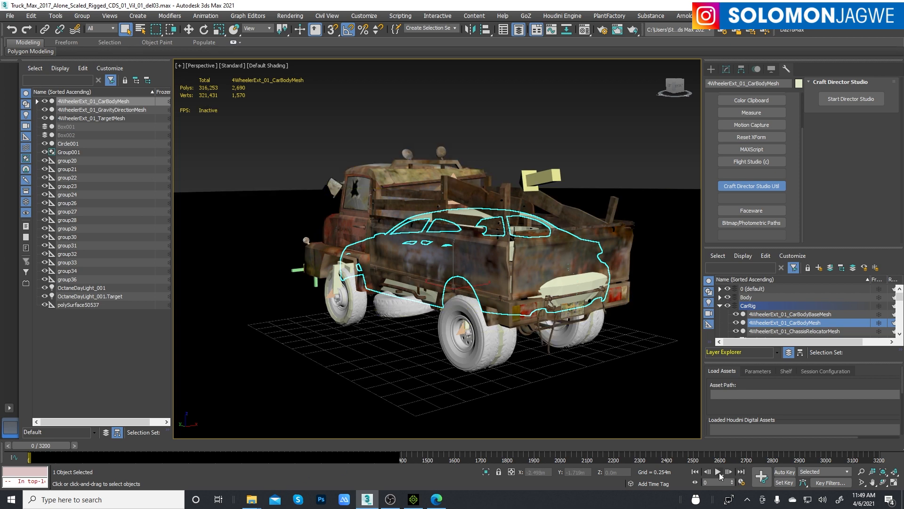
click(718, 472)
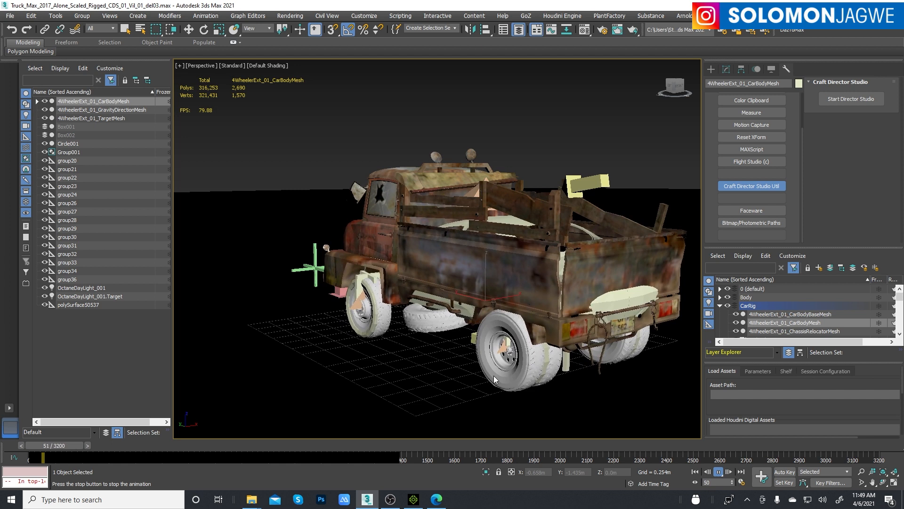